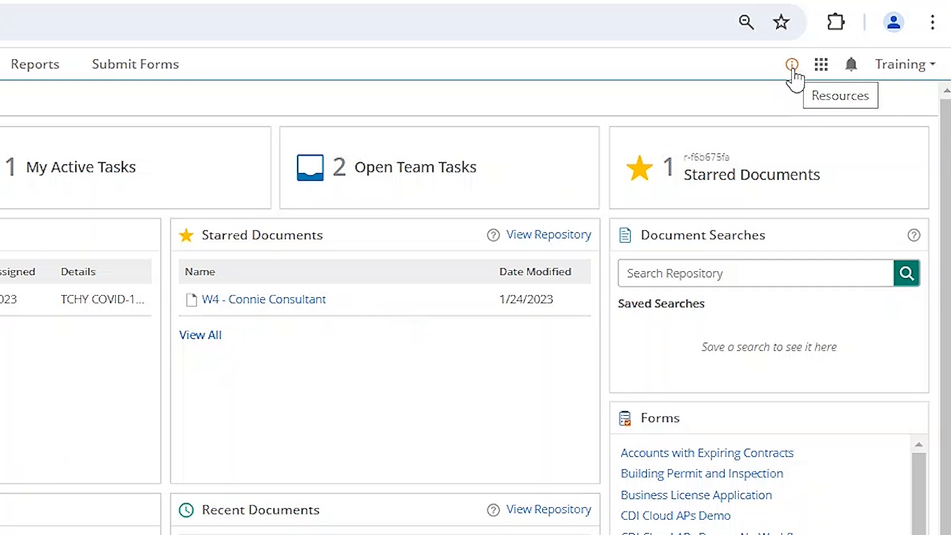
mouse_move(915, 235)
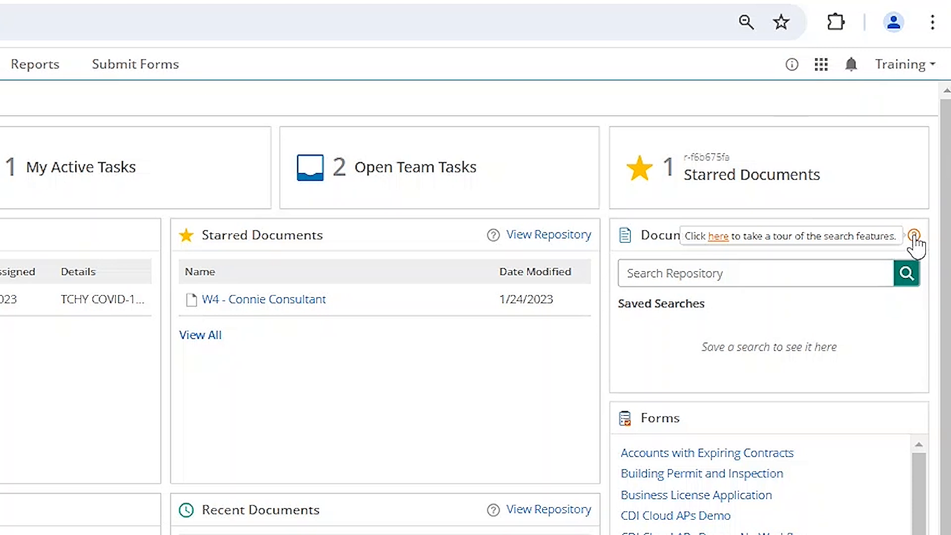
Open Resources from the top bar and view the product tours, then the Aspire Learn courses
scroll("down", 3)
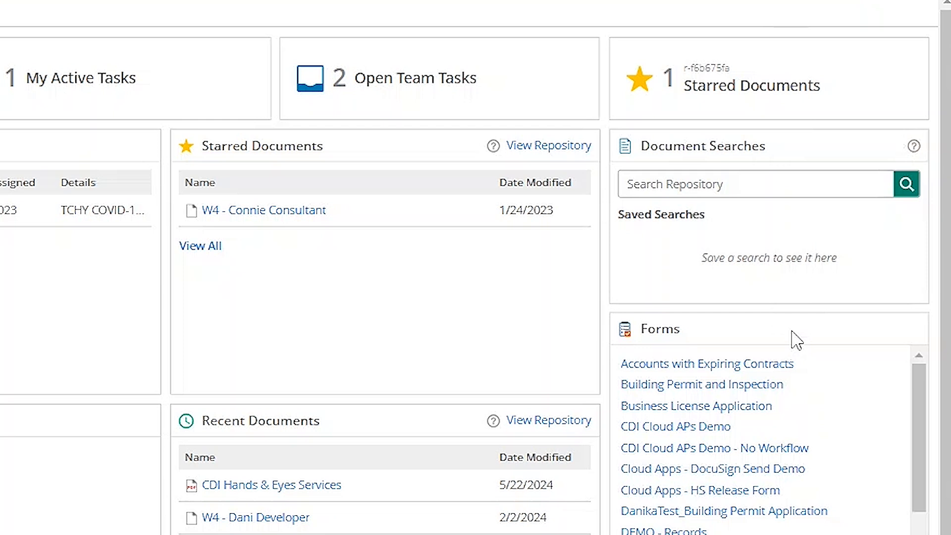
scroll("down", 3)
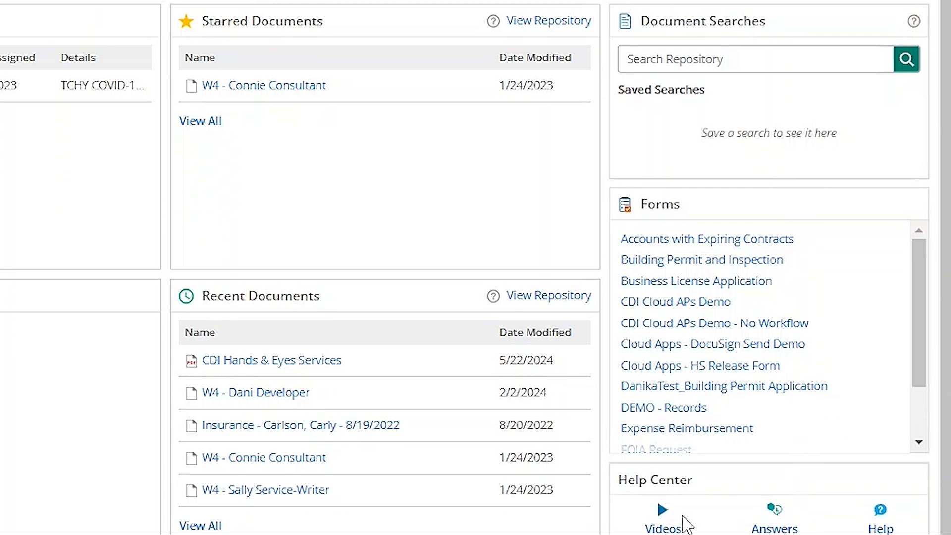
mouse_move(669, 524)
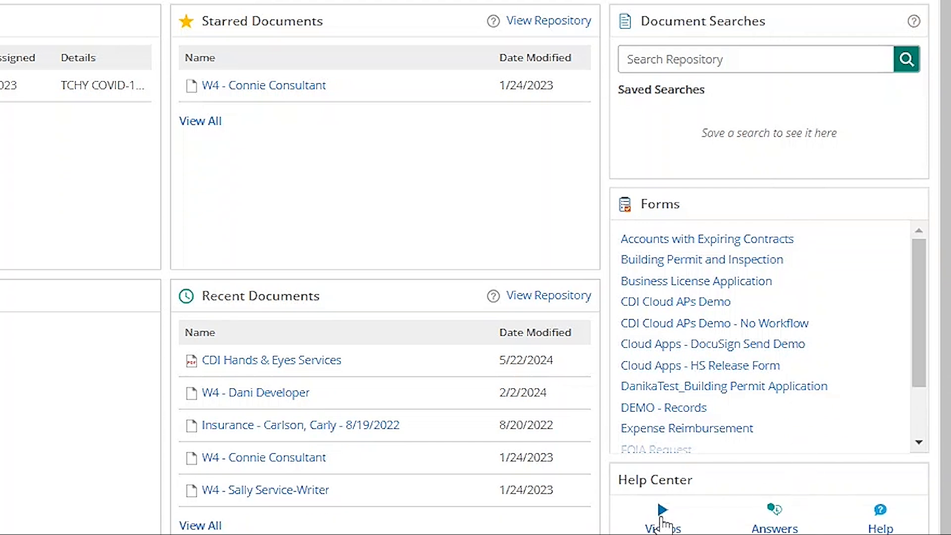
mouse_move(775, 523)
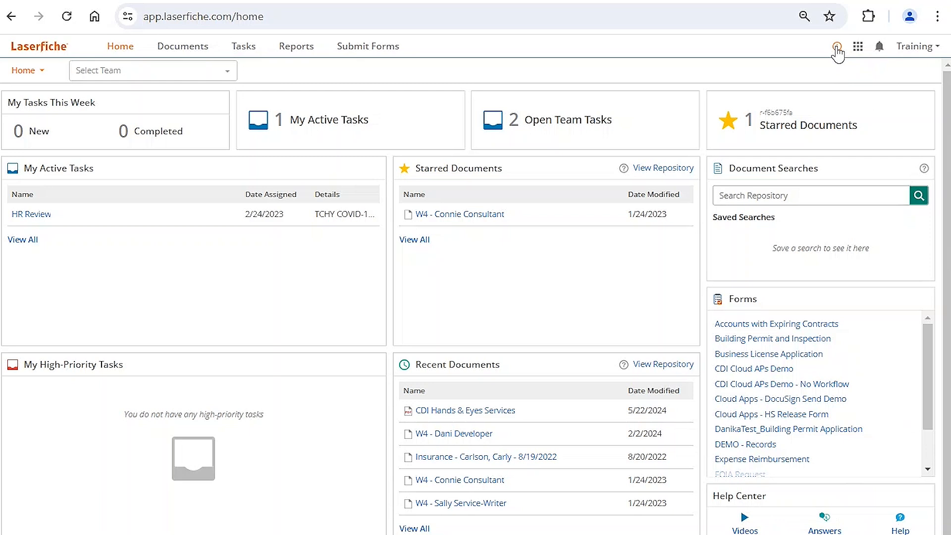
left_click(836, 45)
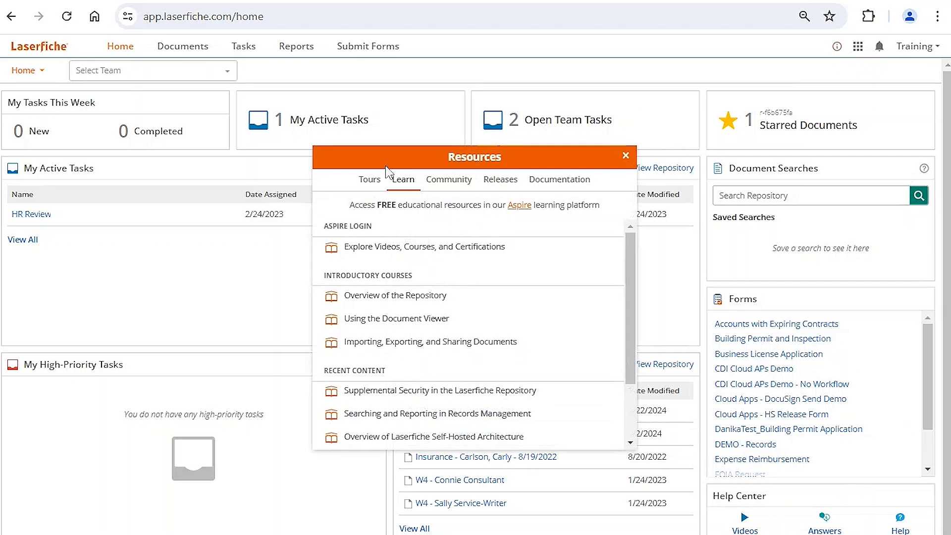
left_click(370, 180)
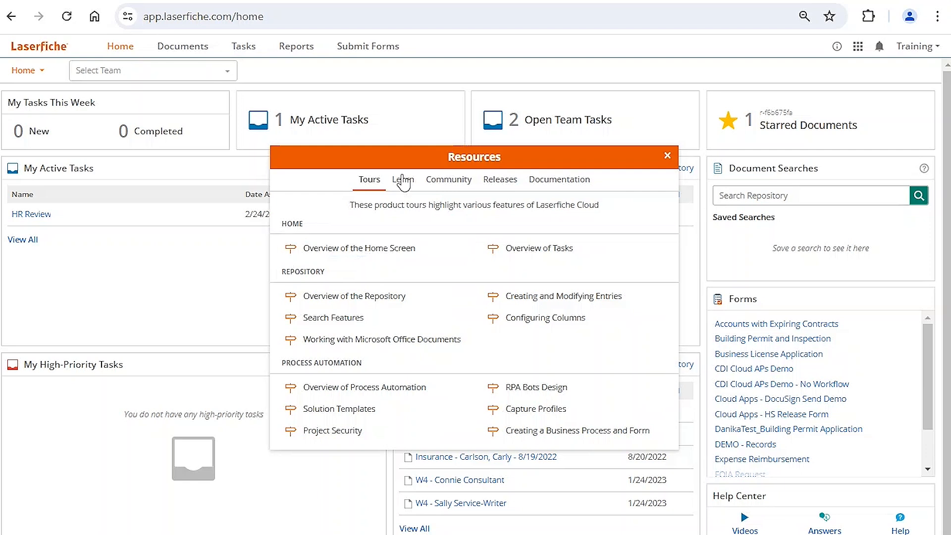
left_click(403, 179)
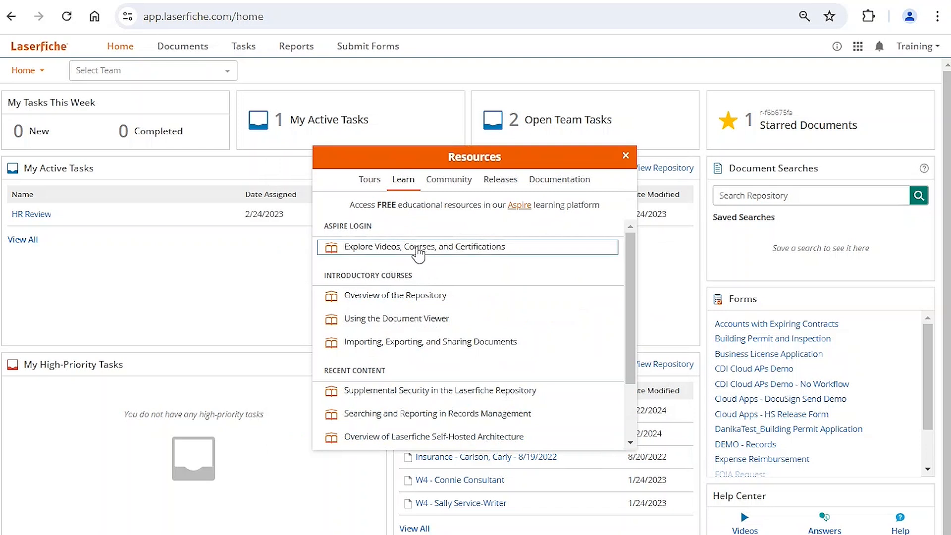
mouse_move(466, 275)
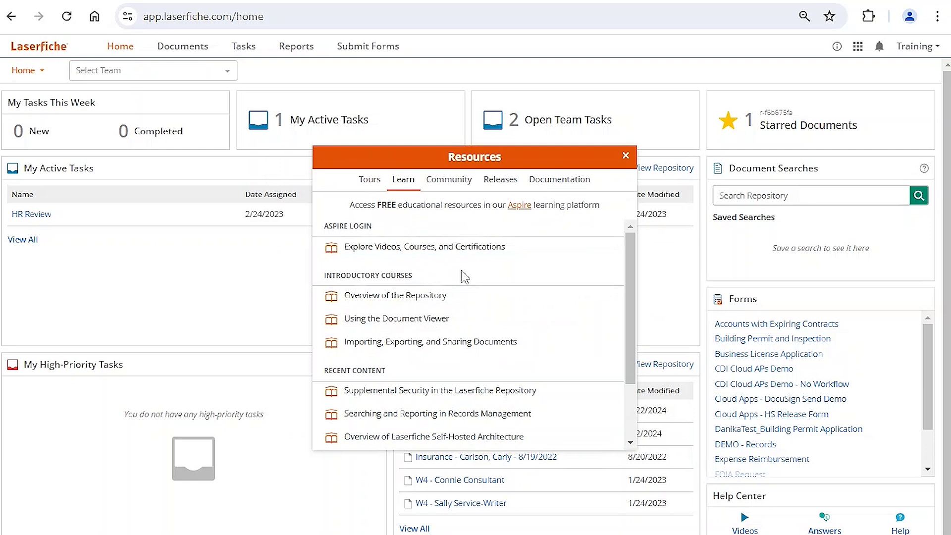
mouse_move(455, 185)
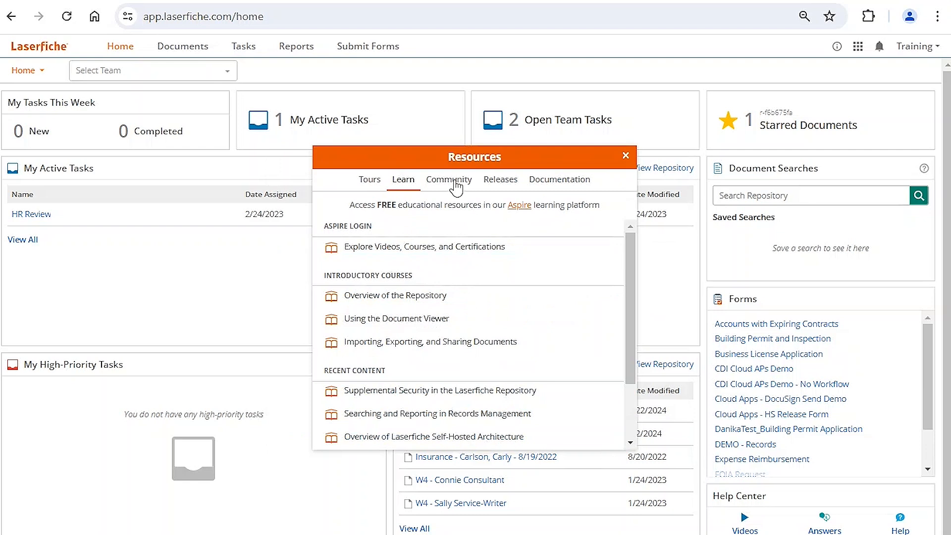
Switch Resources from Community events to the Releases tab's latest Laserfiche Cloud updates
left_click(448, 179)
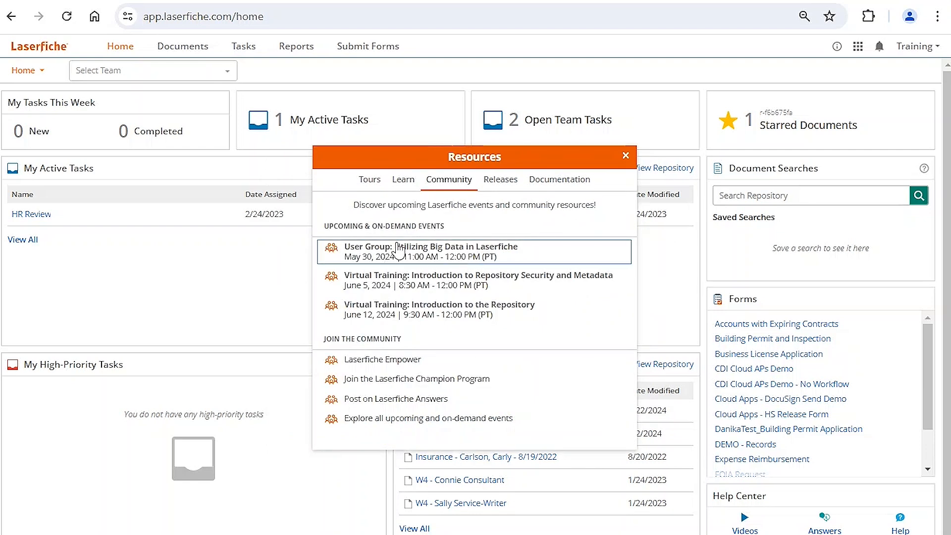
mouse_move(465, 284)
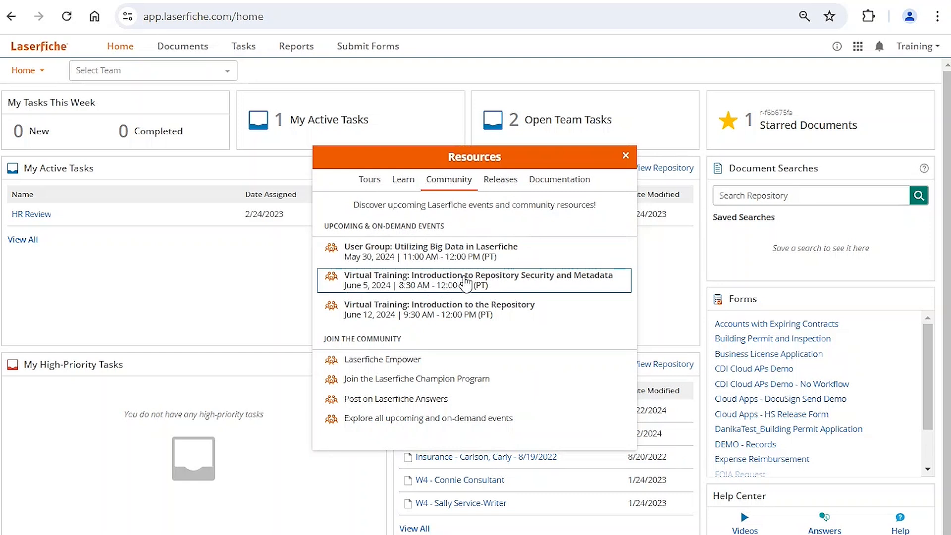
mouse_move(422, 289)
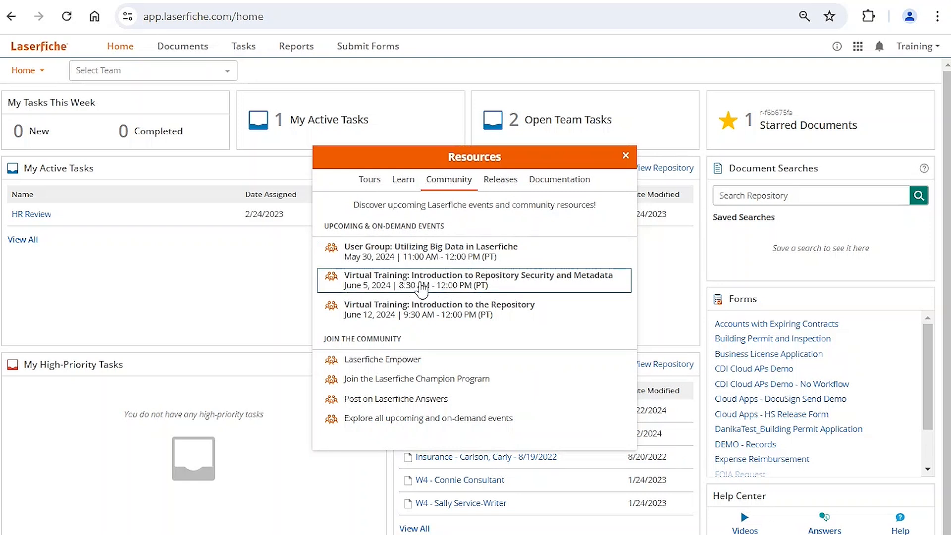
left_click(500, 180)
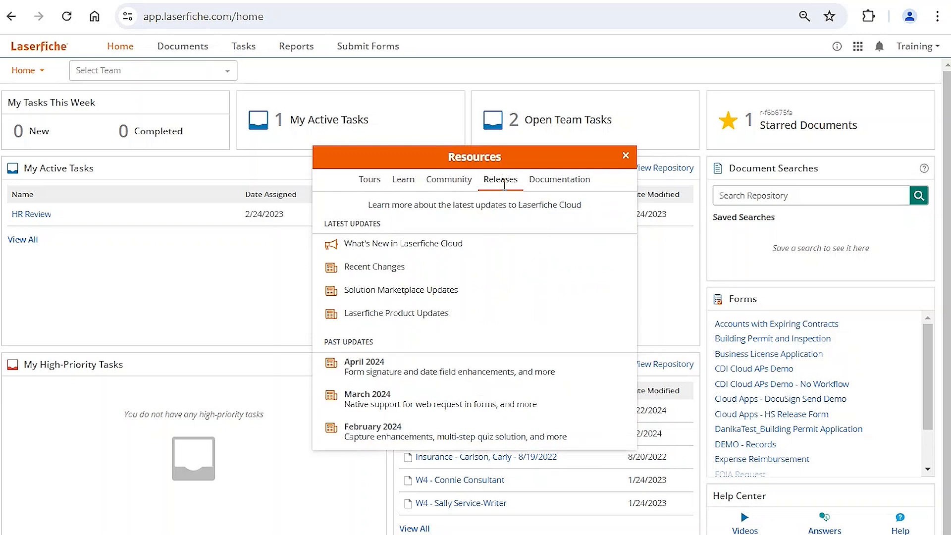
mouse_move(506, 278)
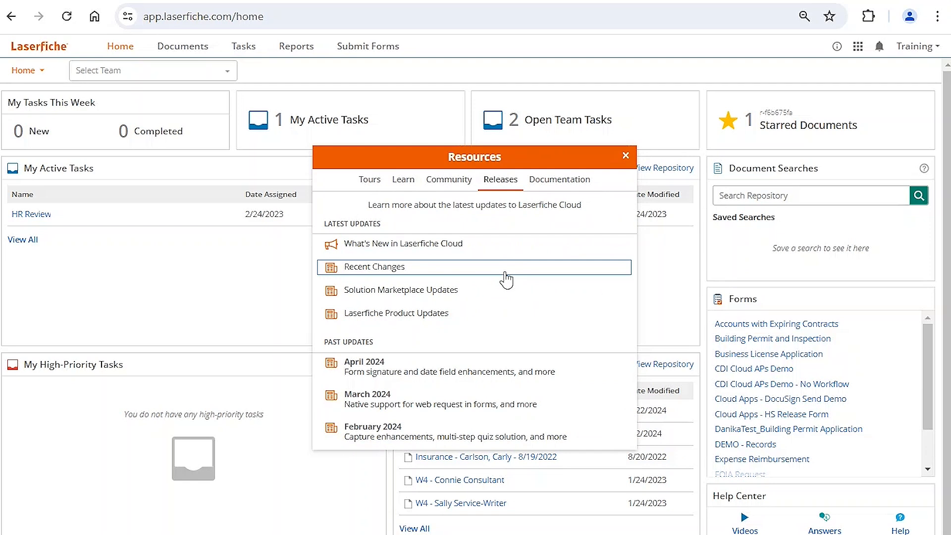
View the Documentation tab's feature articles, then close Resources back to the home dashboard
left_click(559, 180)
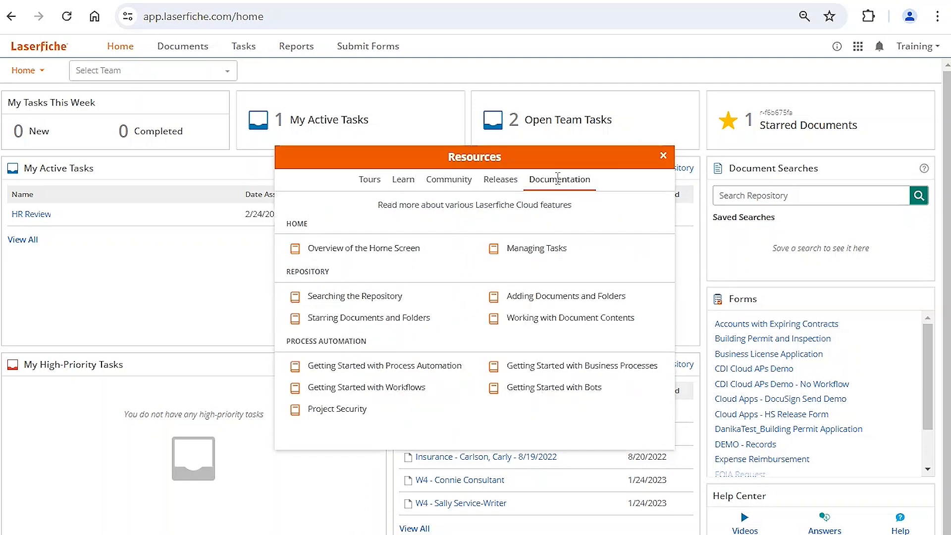
mouse_move(594, 227)
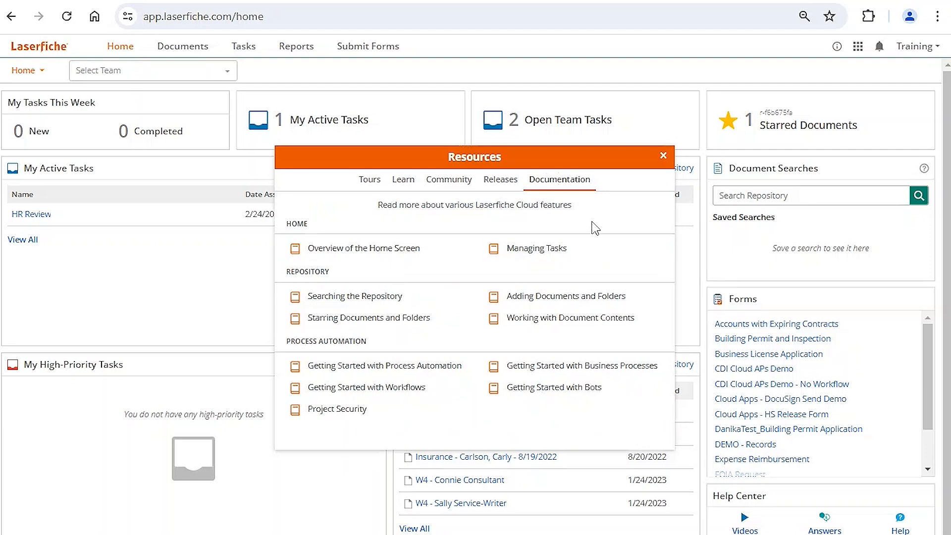
mouse_move(592, 227)
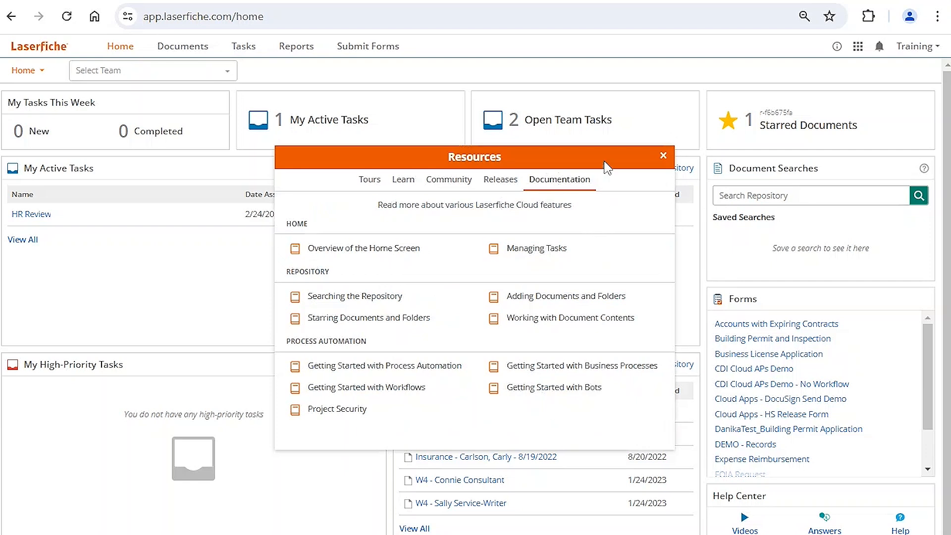
mouse_move(637, 165)
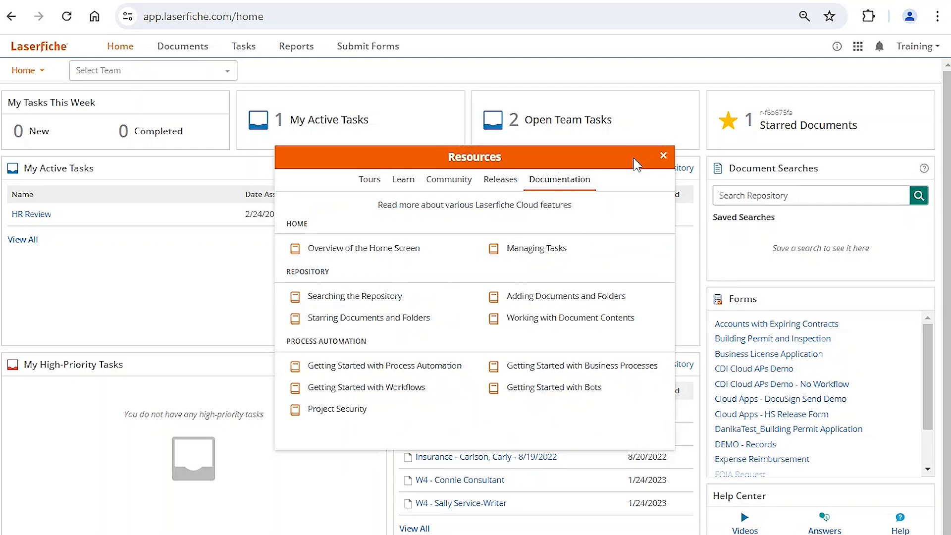
left_click(664, 156)
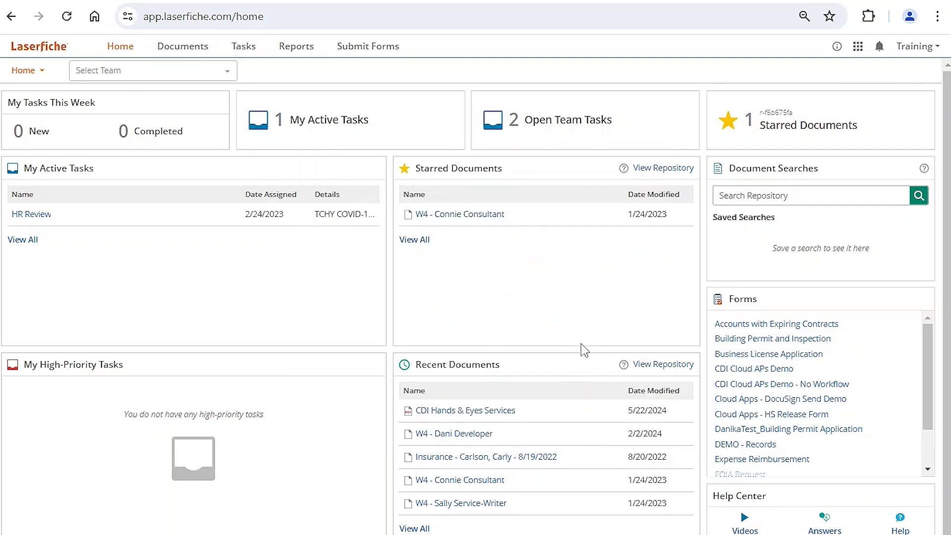